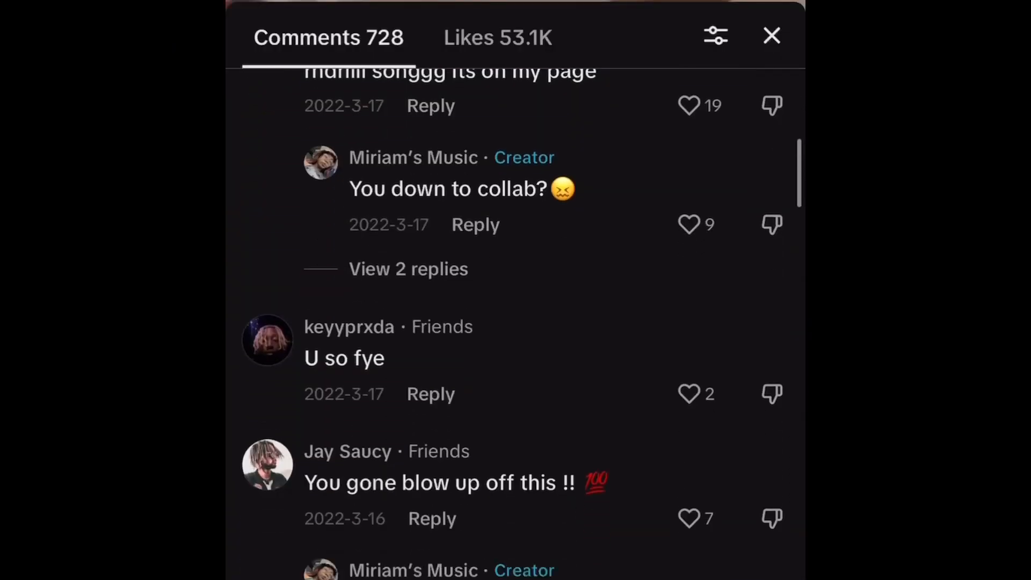
pyautogui.click(773, 35)
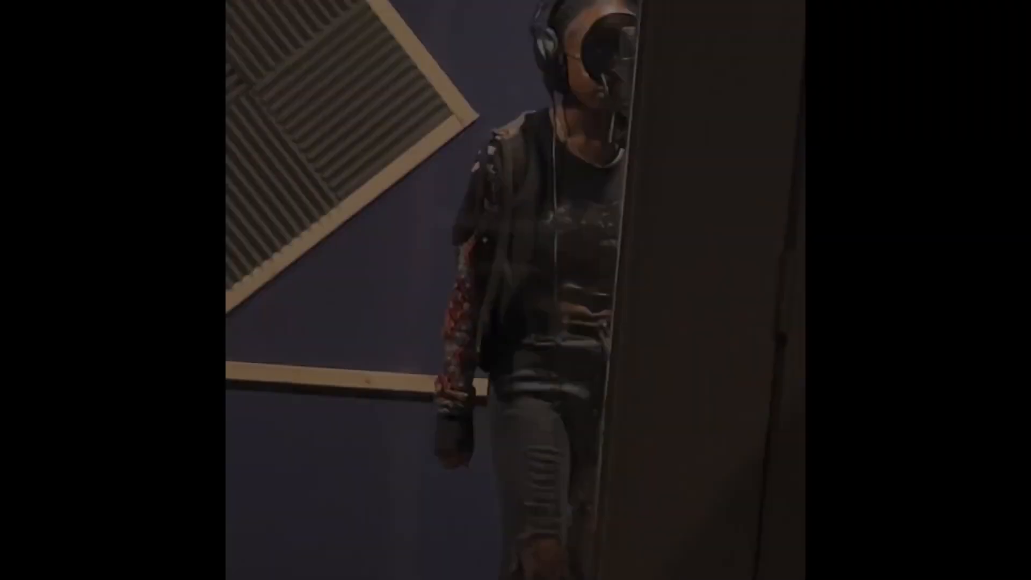